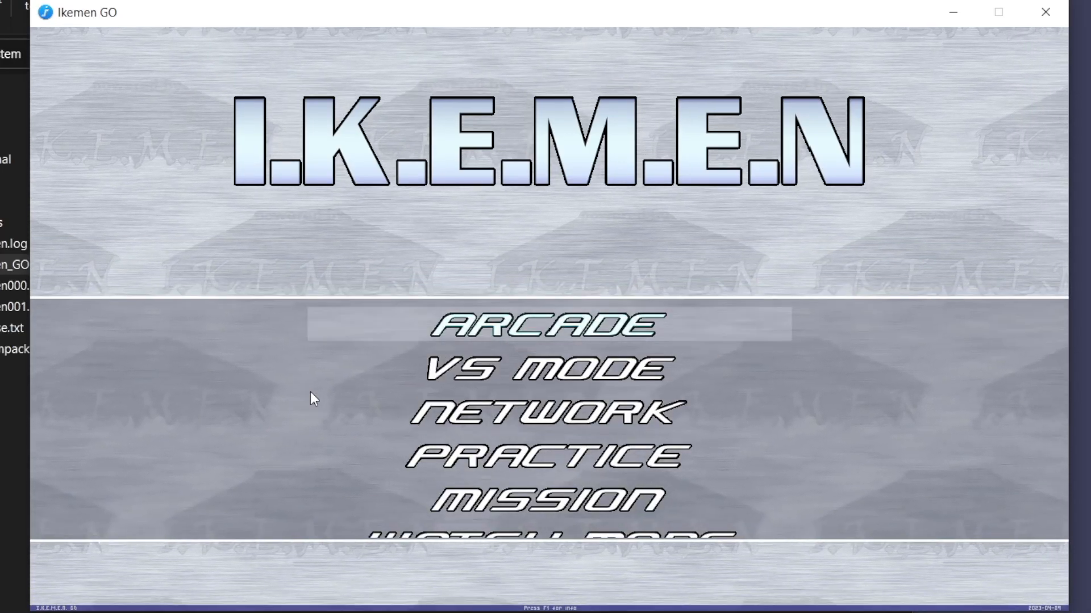
# Exit Ikemen GO from the title screen back to its game folder.
pyautogui.press('down')
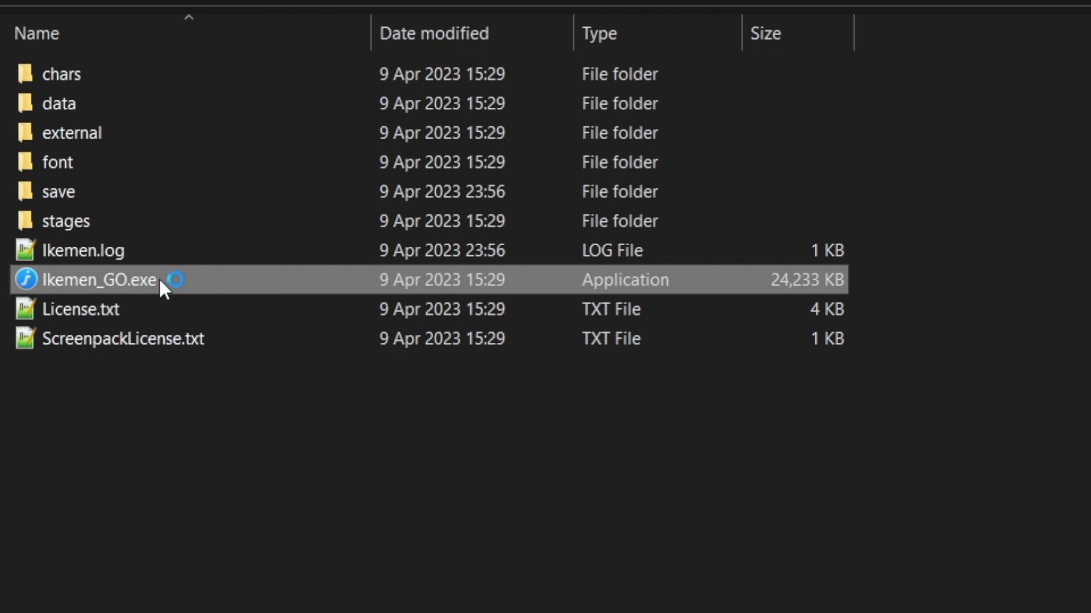
# Relaunch Ikemen_GO.exe and reach Options > Video Settings showing 640x480.
pyautogui.doubleClick(98, 279)
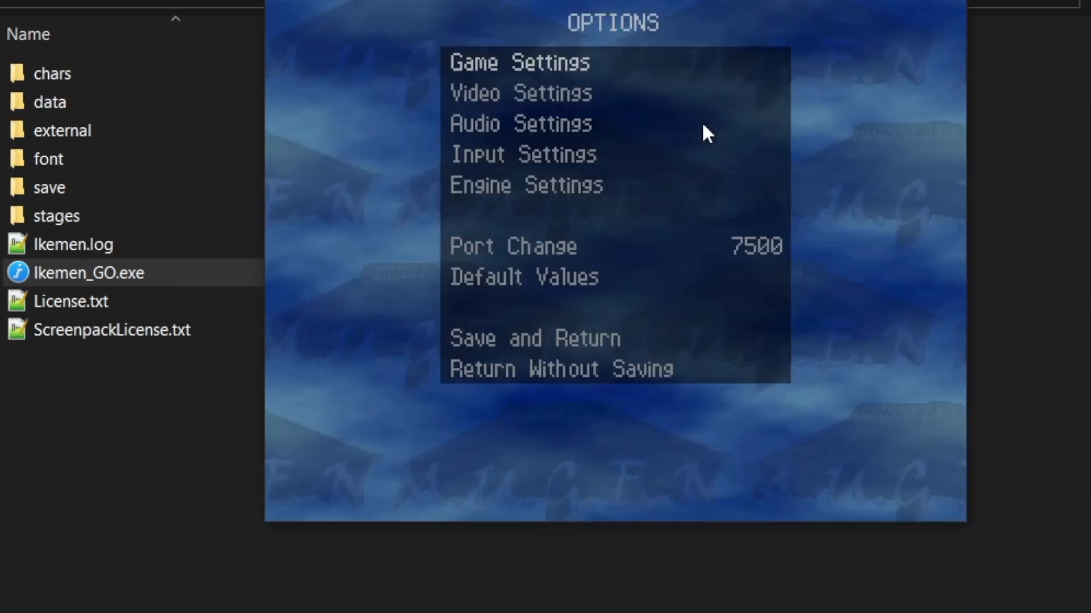
pyautogui.click(523, 154)
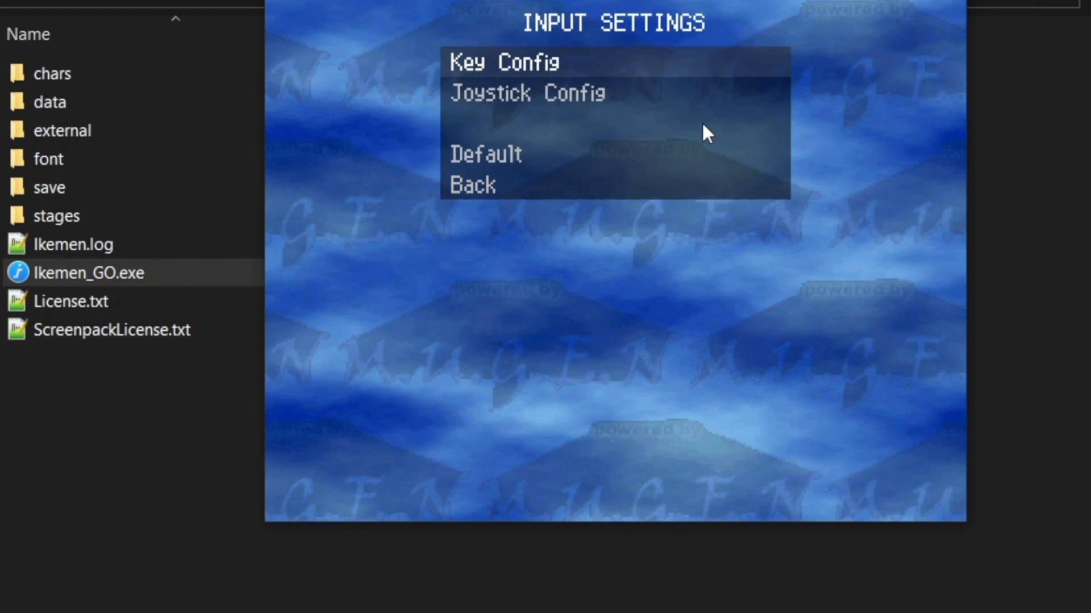
pyautogui.click(502, 61)
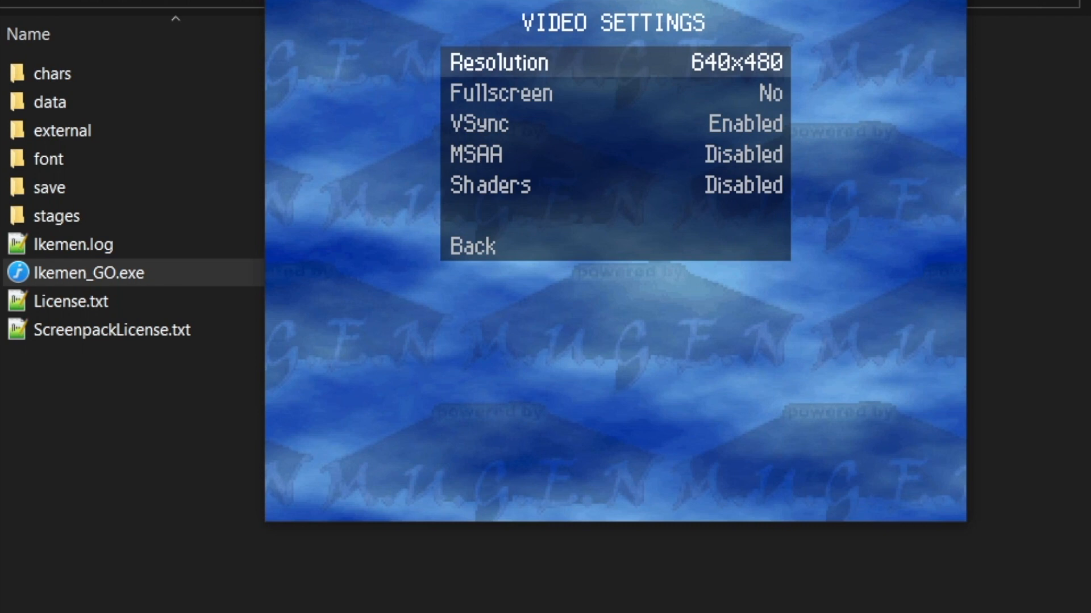
# Change the resolution to 1280x720 with VSync disabled and leave the video settings.
pyautogui.click(496, 62)
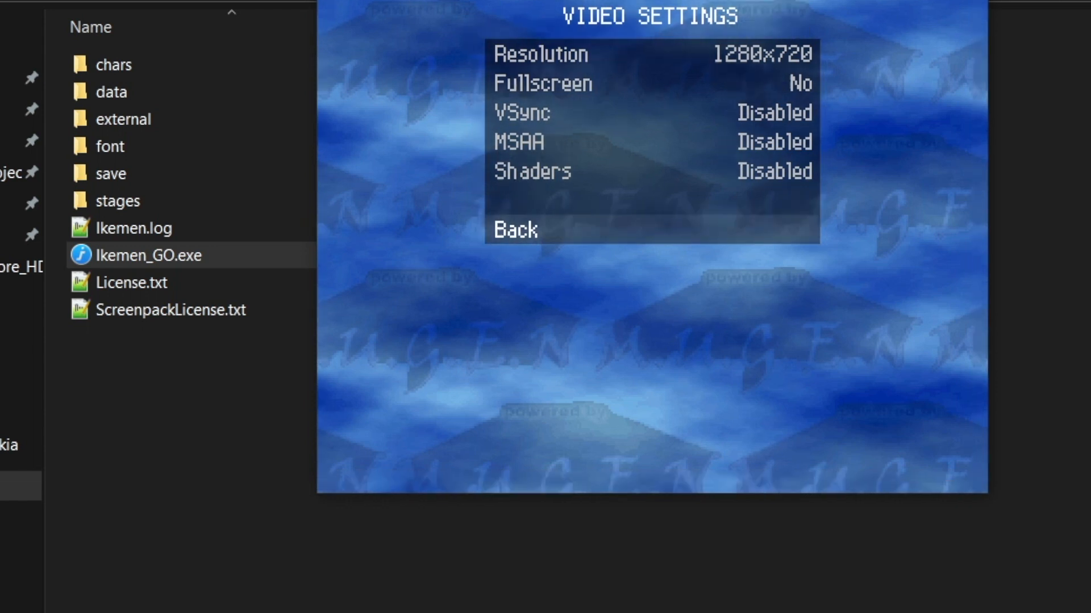
pyautogui.click(513, 229)
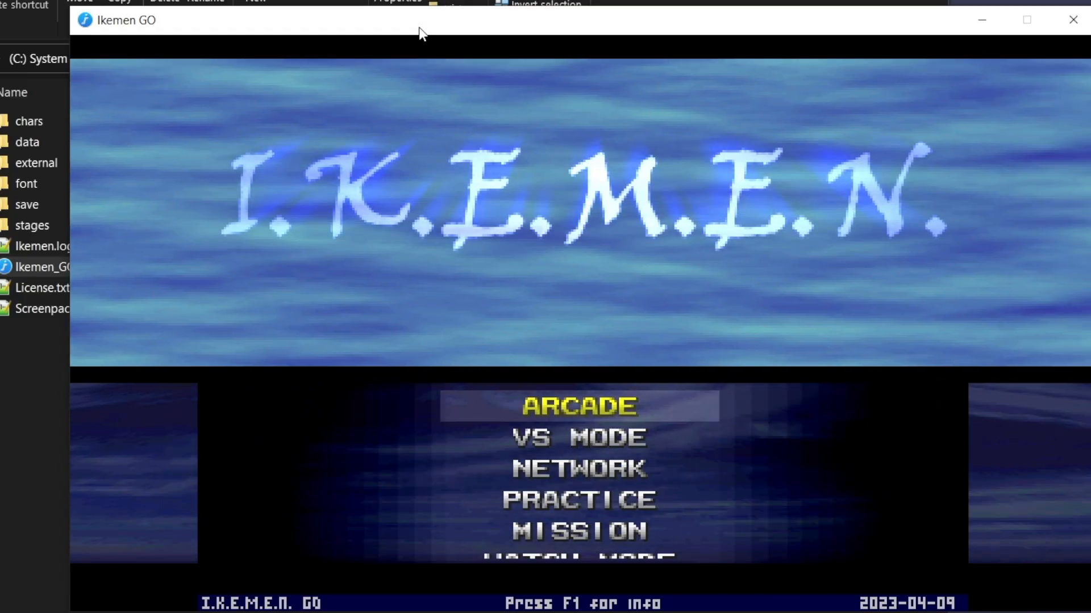
pyautogui.press('down')
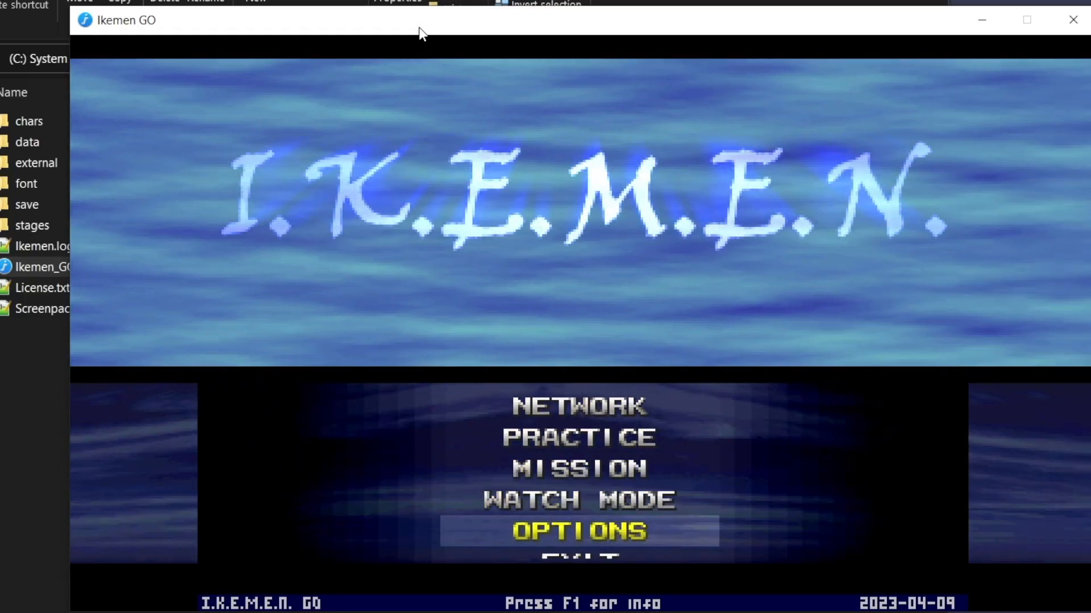
pyautogui.press('Up')
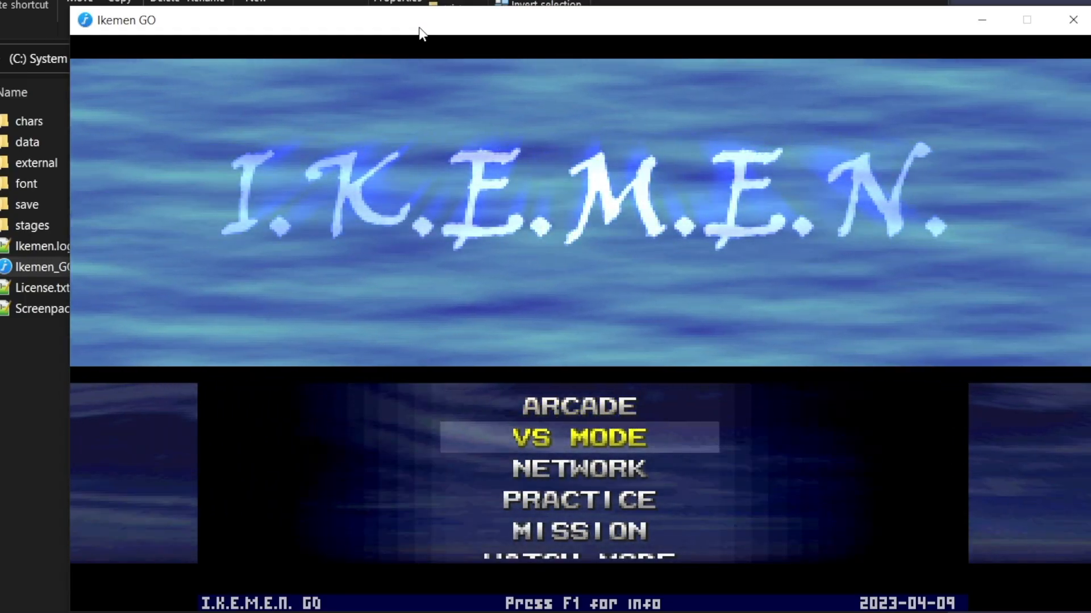
pyautogui.moveTo(1029, 390)
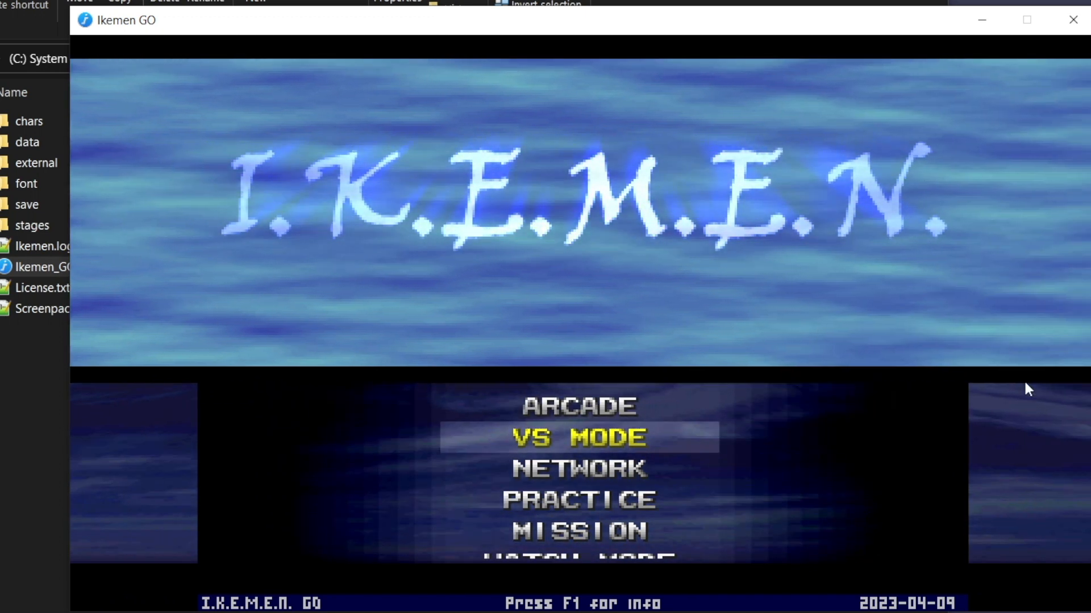
pyautogui.moveTo(1003, 547)
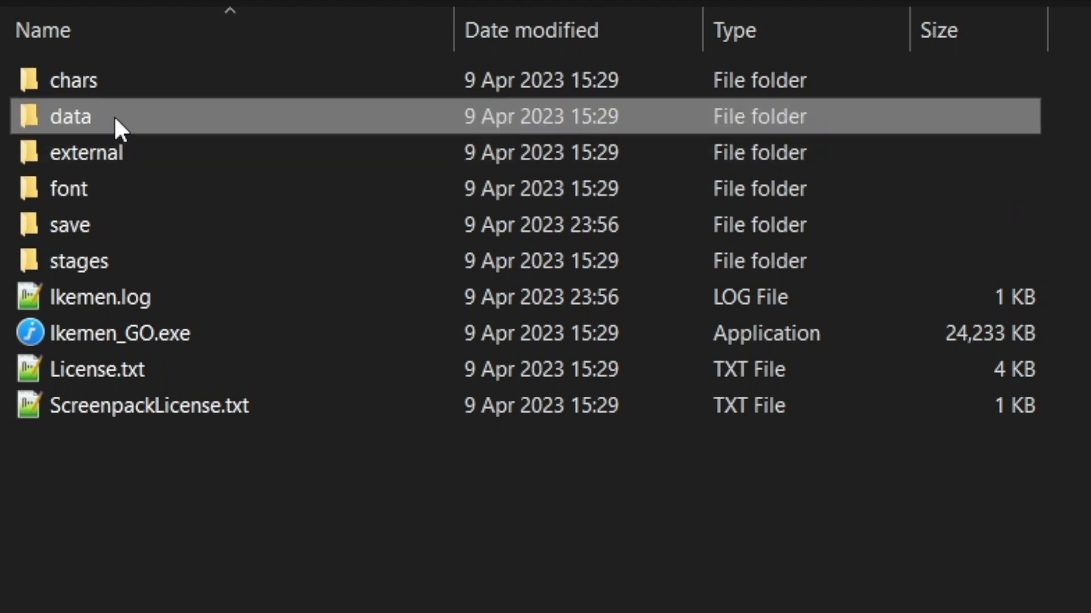
# Browse the data folder for system.def, then reach the game's save folder.
pyautogui.doubleClick(68, 116)
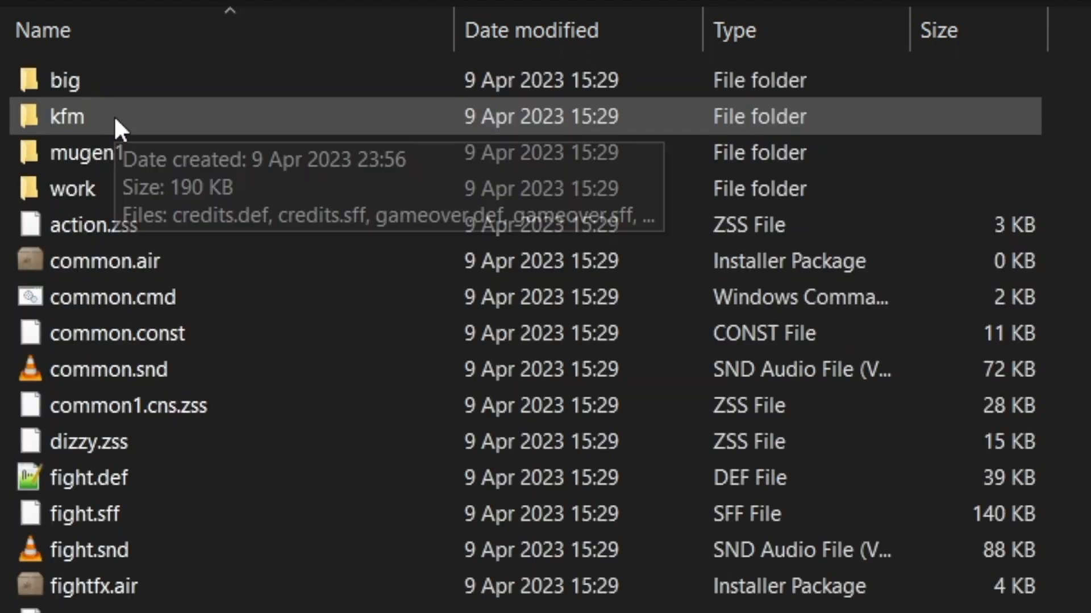
pyautogui.moveTo(104, 108)
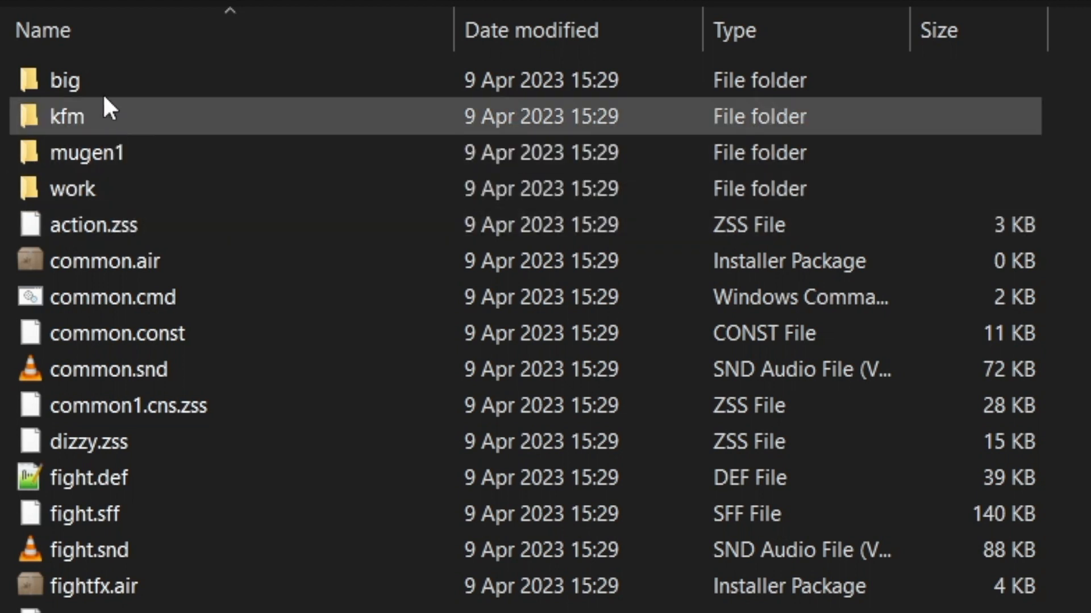
pyautogui.click(66, 79)
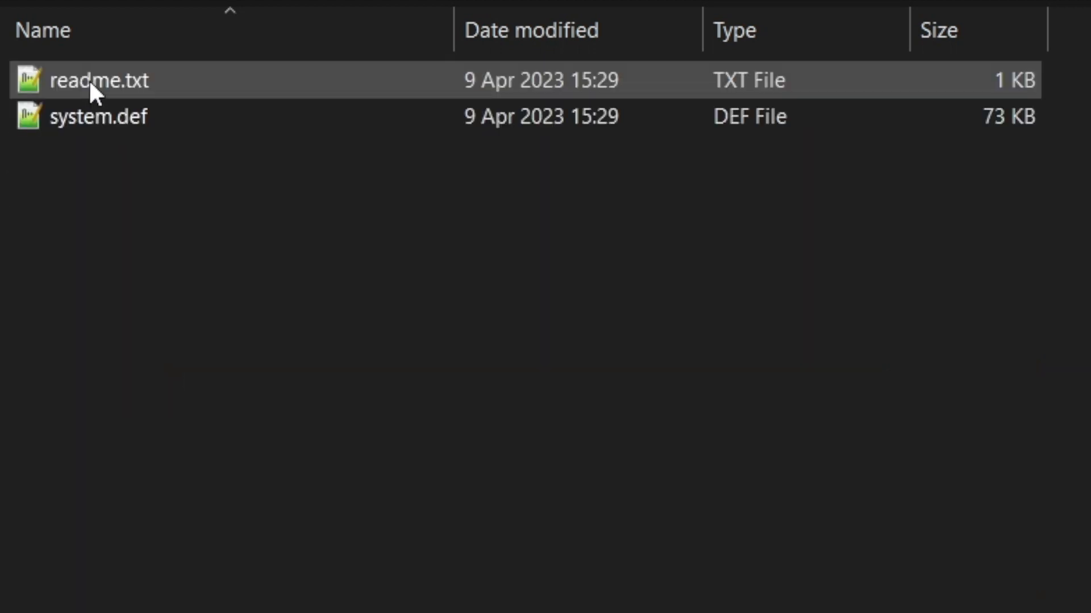
pyautogui.moveTo(76, 116)
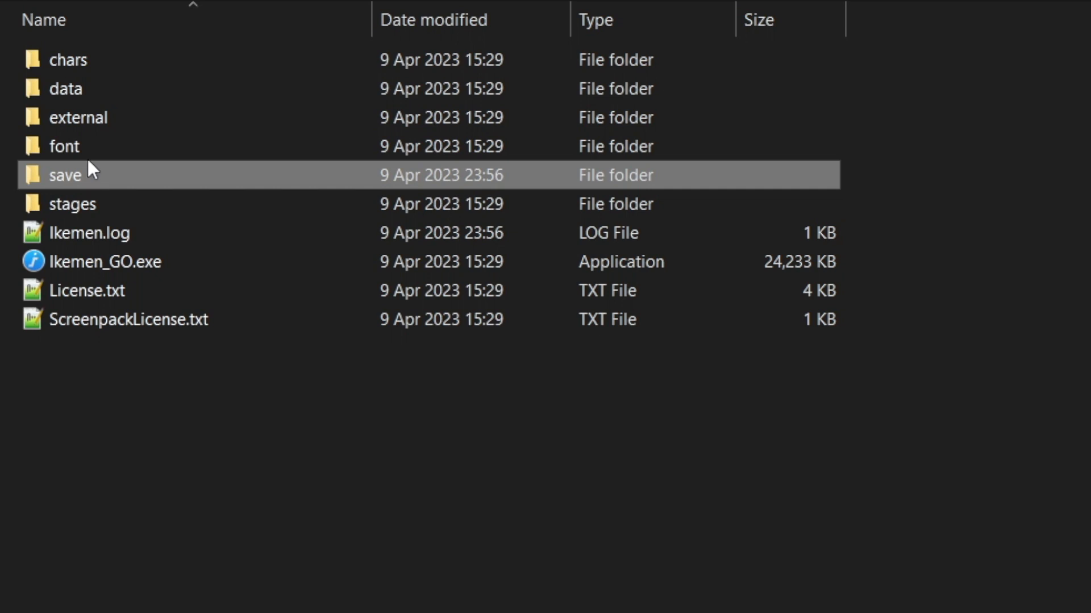
pyautogui.moveTo(63, 176)
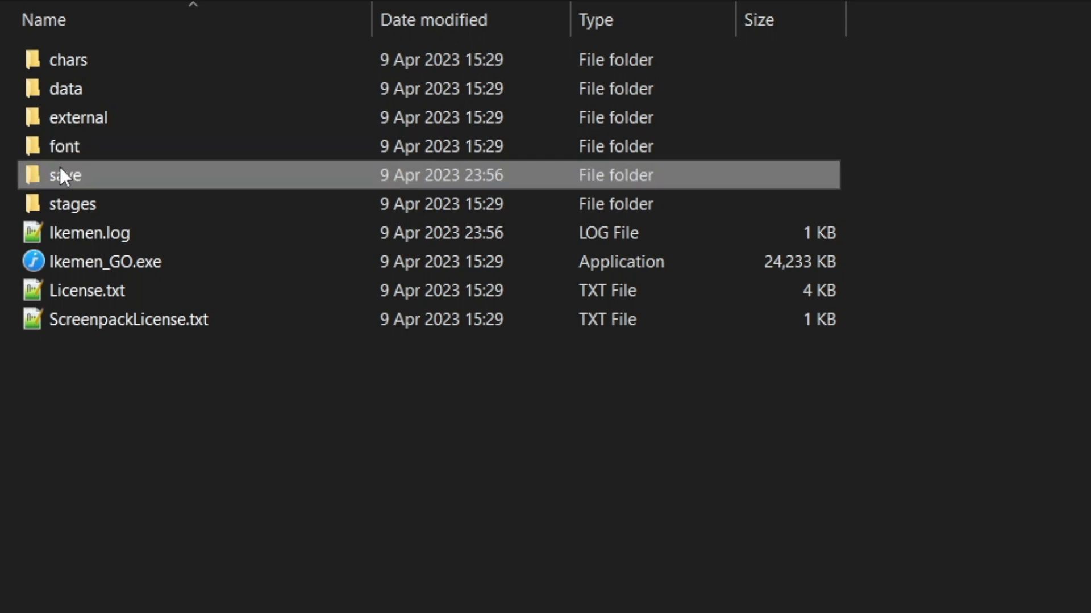
pyautogui.doubleClick(63, 175)
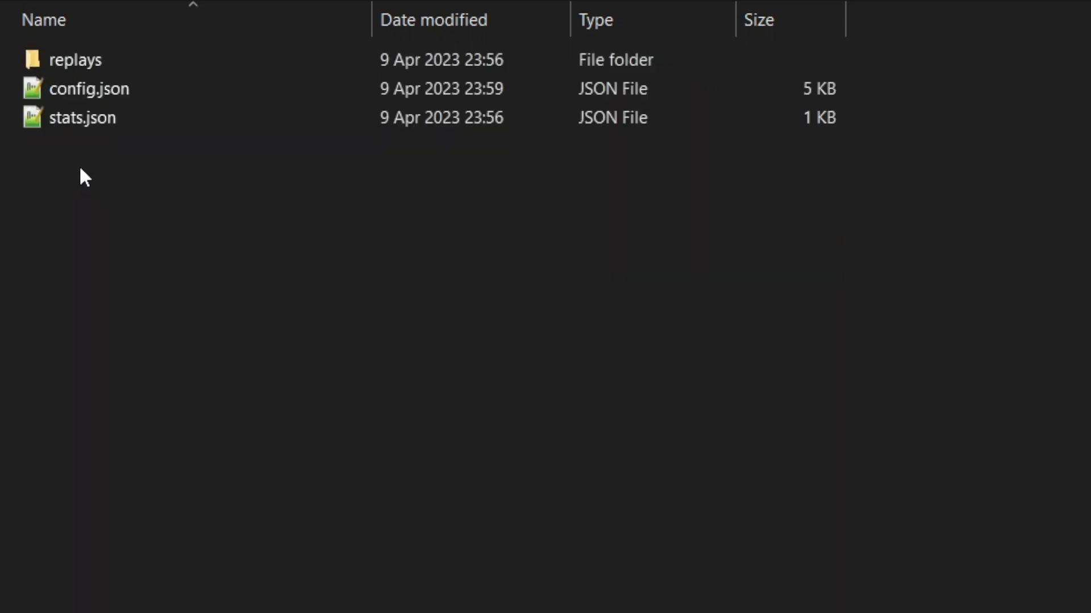
# Open config.json in Notepad++ and start a search for system.def.
pyautogui.click(88, 89)
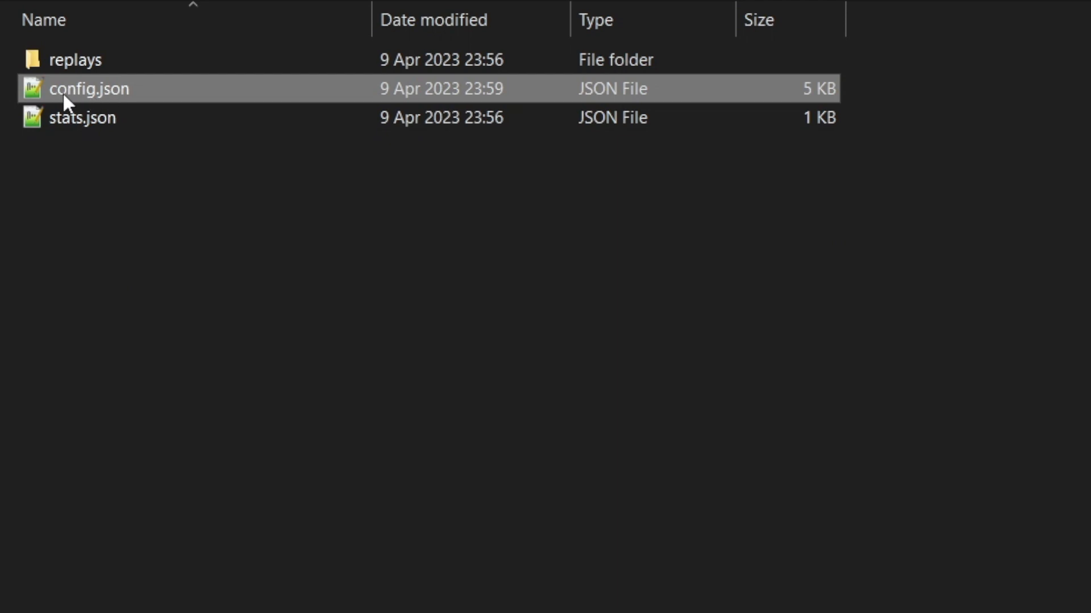
pyautogui.doubleClick(89, 89)
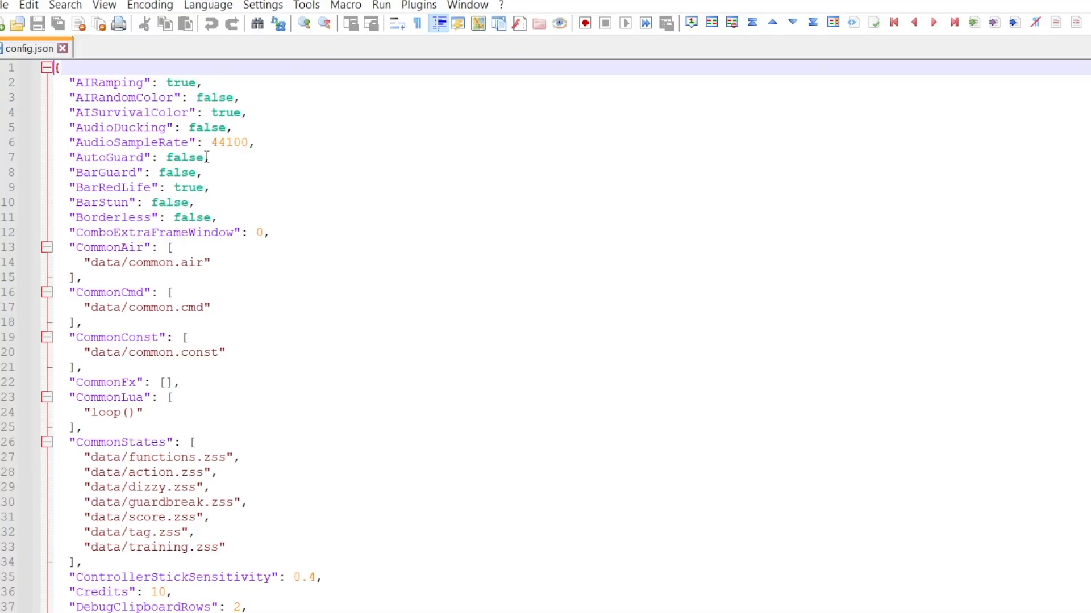
pyautogui.press('ctrl+f')
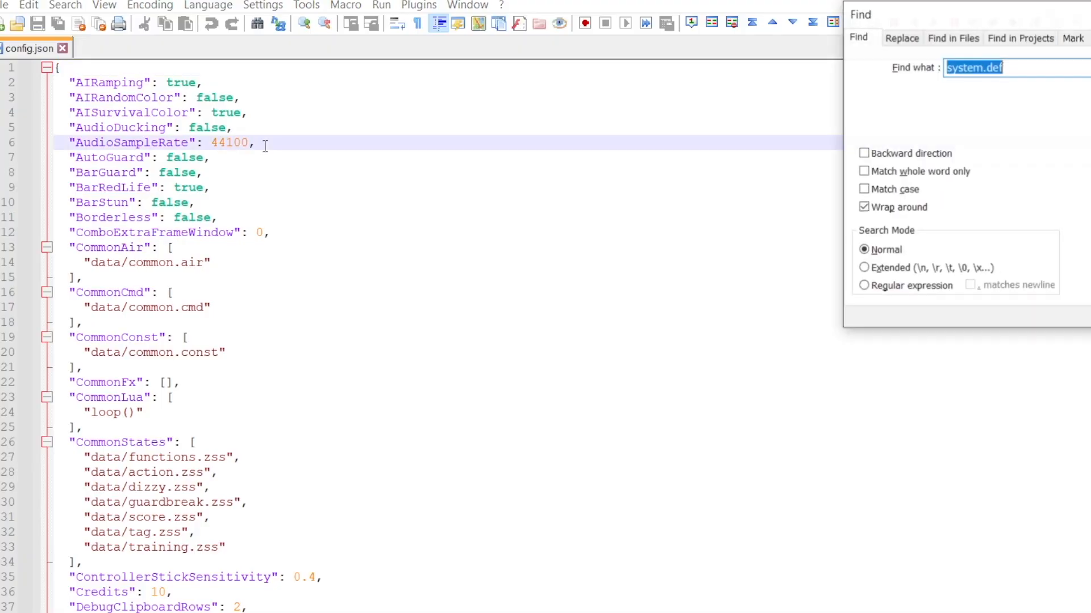